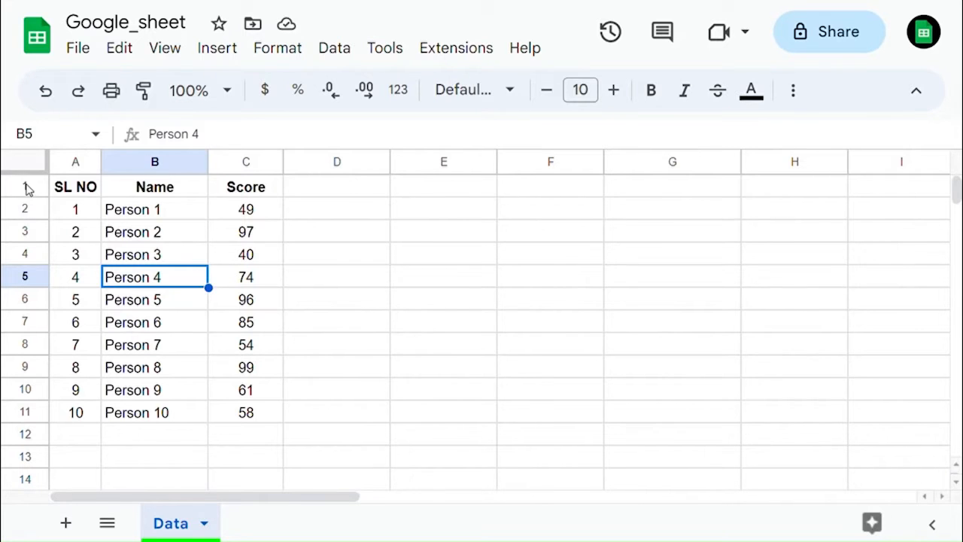
- Freeze the Data sheet up to header row 1 (SL NO, Name, Score)
right_click(24, 186)
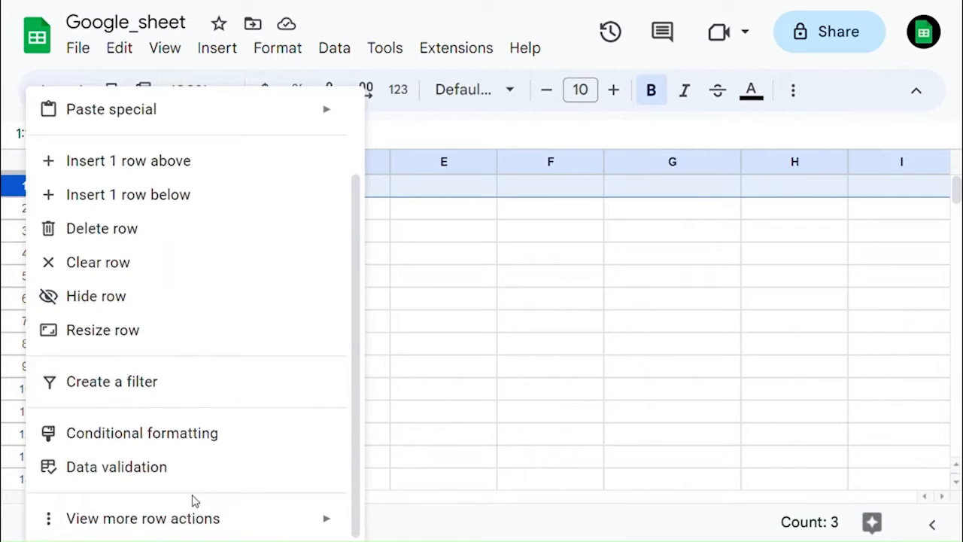
mouse_move(142, 518)
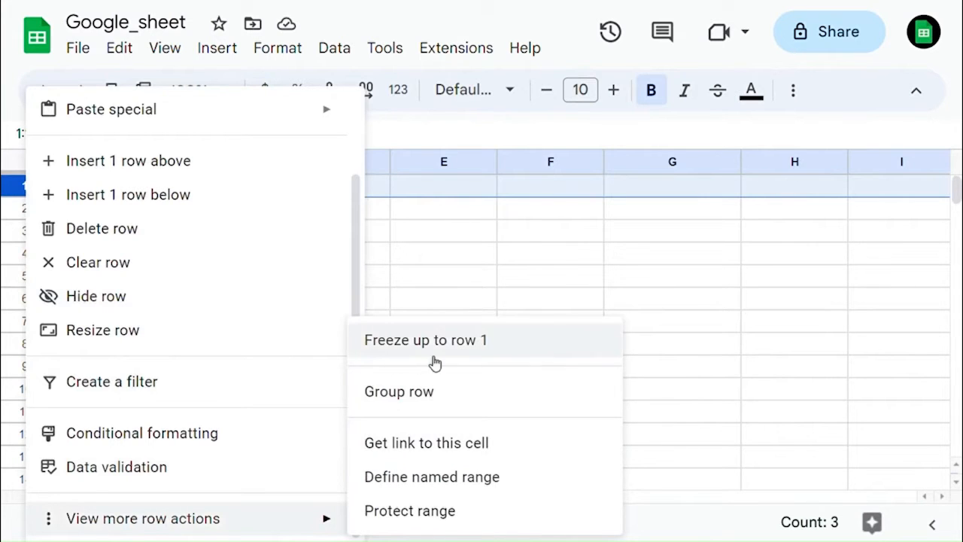
left_click(425, 340)
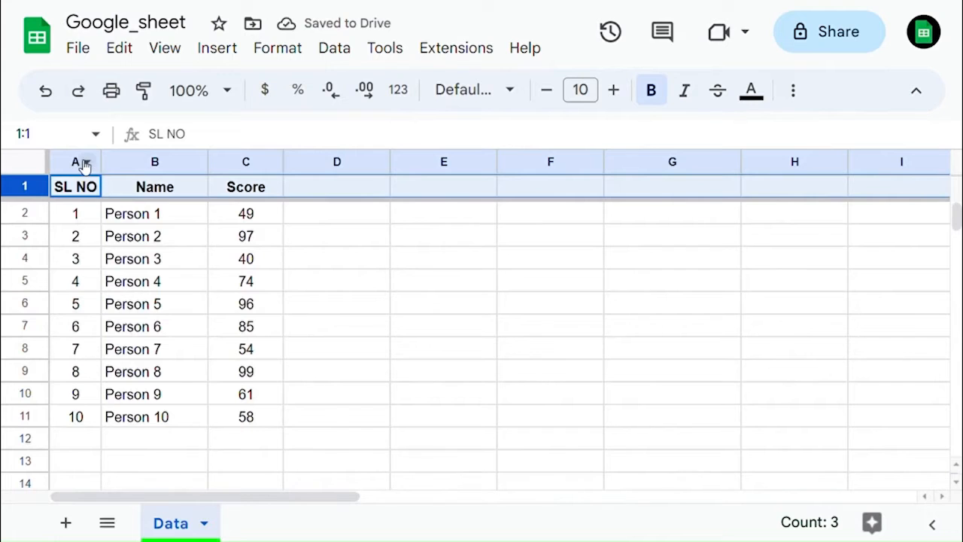
- Bring up column A's extra actions to freeze the sheet up to the SL NO column
left_click(154, 370)
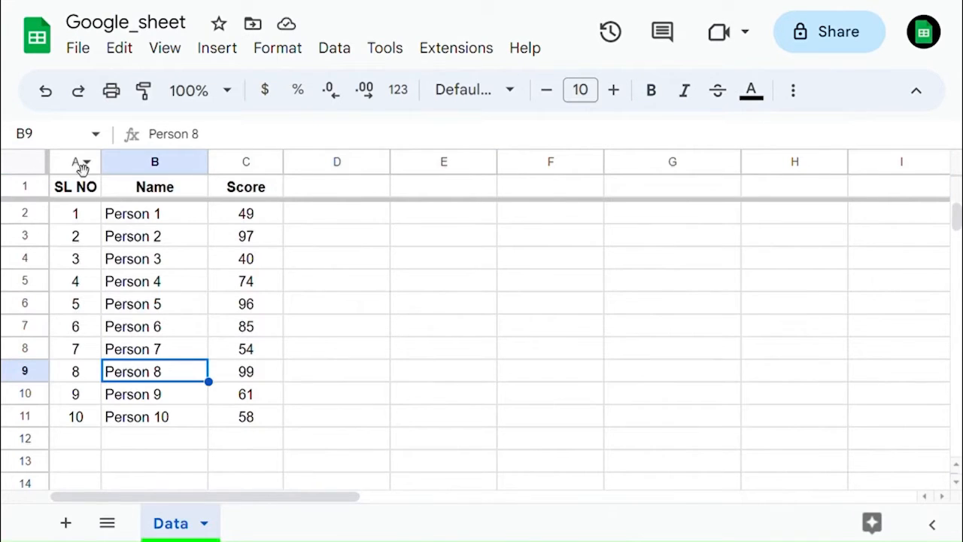
right_click(75, 161)
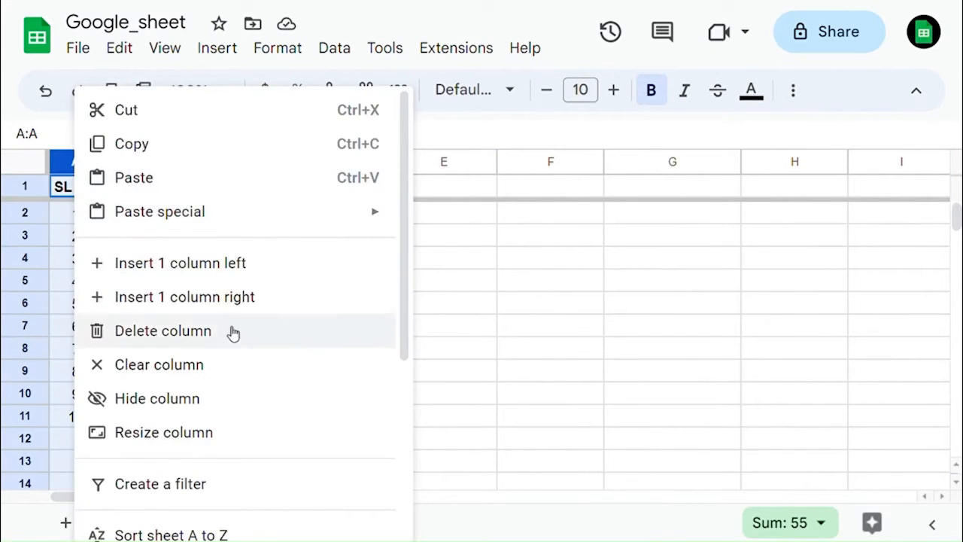
scroll("down", 3)
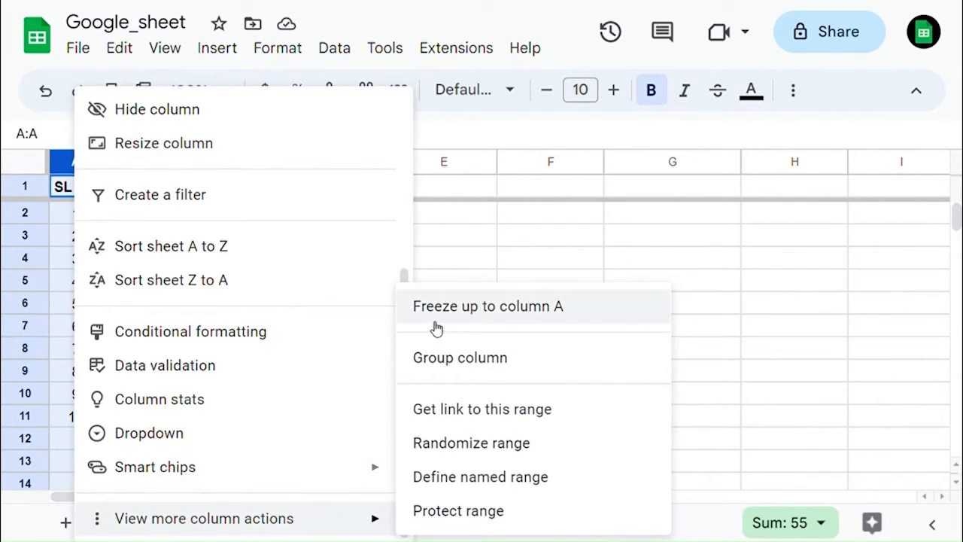
mouse_move(560, 316)
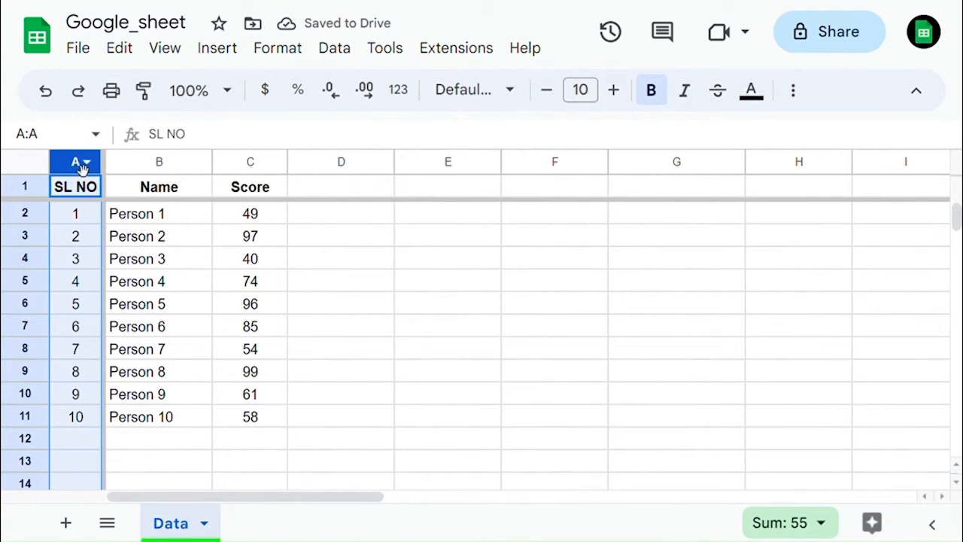
- Bring up the Name column B's actions to unfreeze the columns
left_click(160, 161)
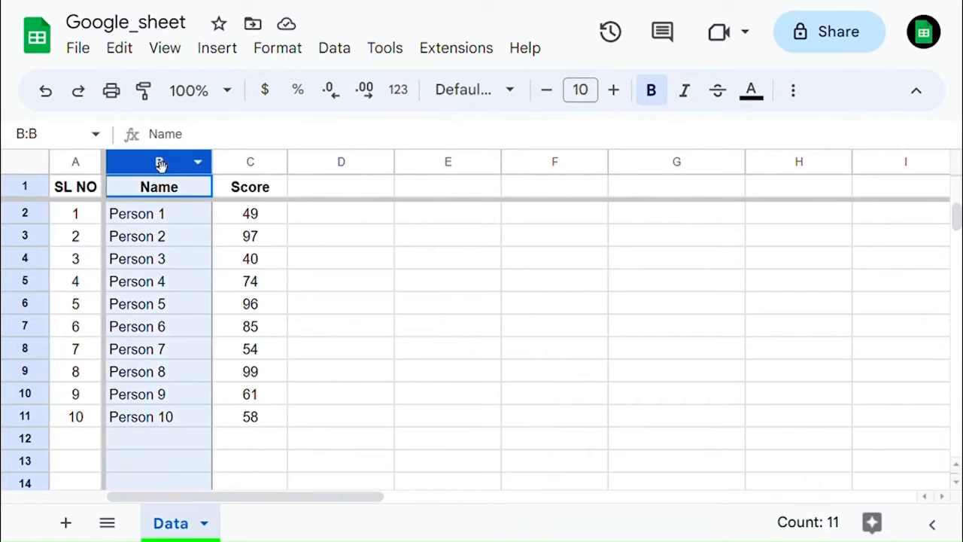
right_click(160, 161)
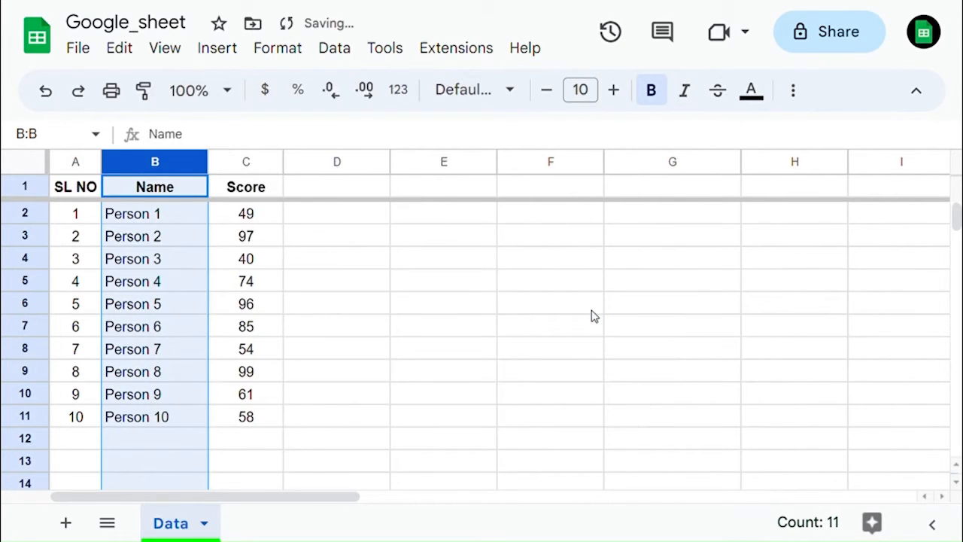
mouse_move(293, 316)
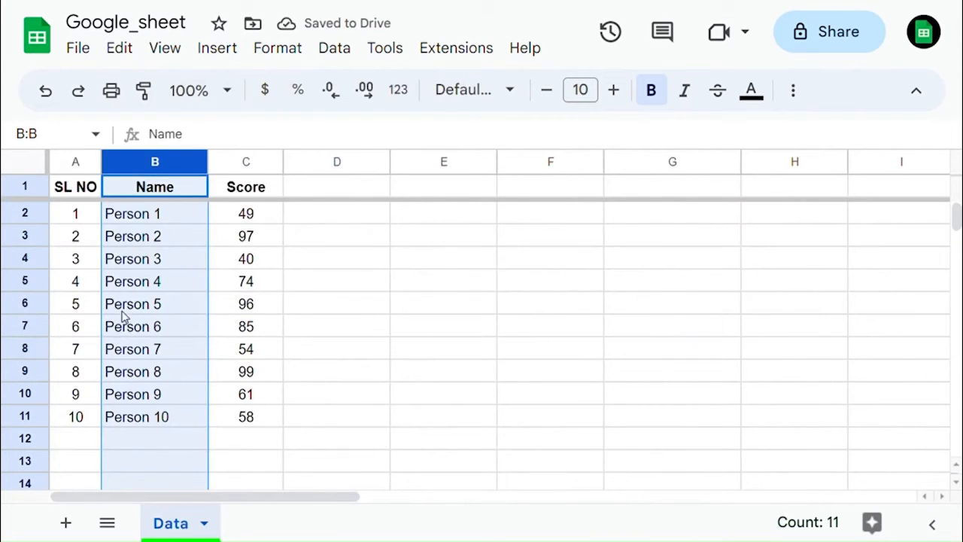
- Unfreeze header row 1 so the Data sheet has no frozen rows or columns
left_click(25, 186)
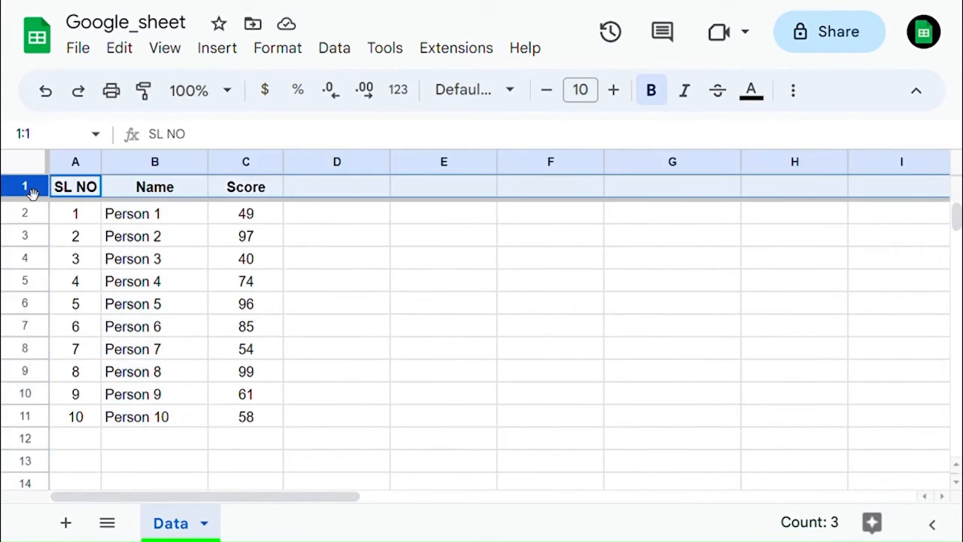
right_click(24, 187)
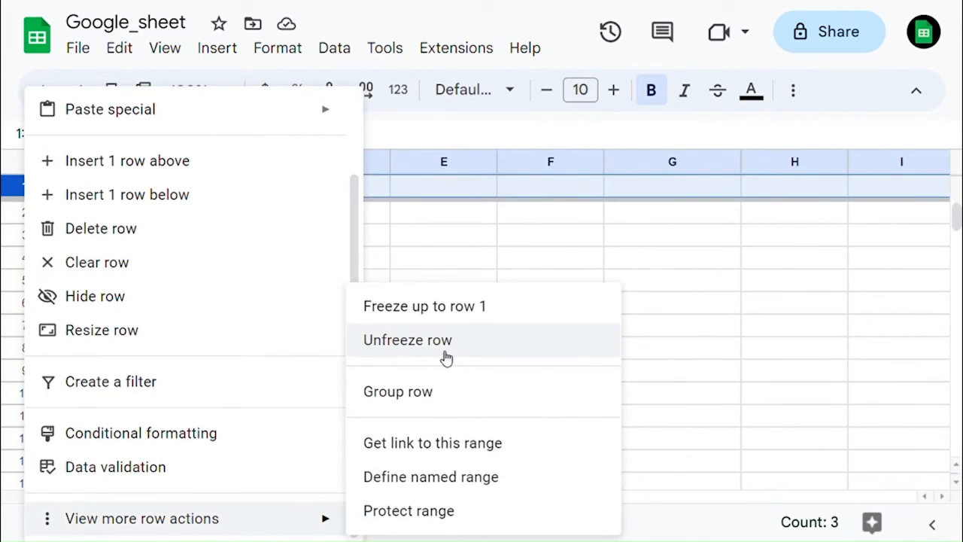
left_click(406, 340)
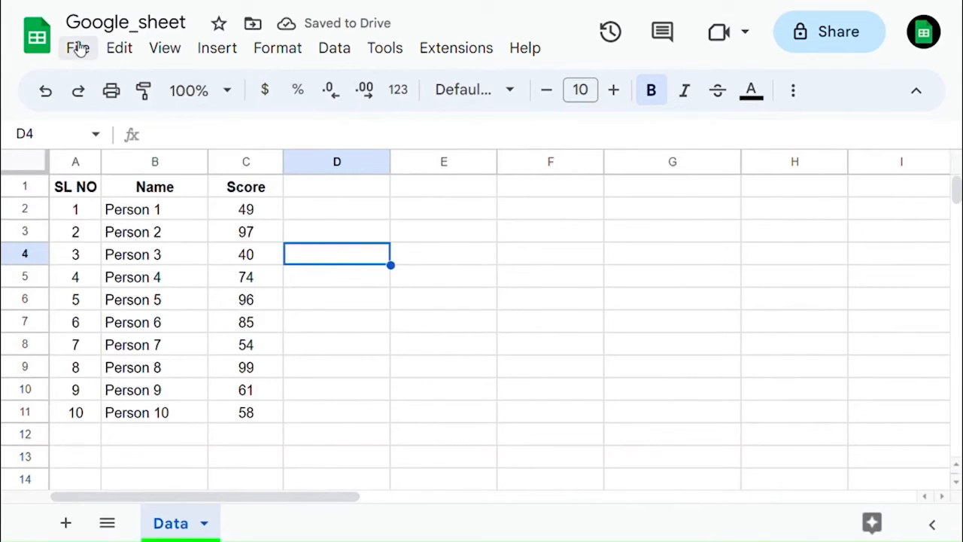
- Freeze 1 row and 1 column again from the View > Freeze menu
left_click(164, 47)
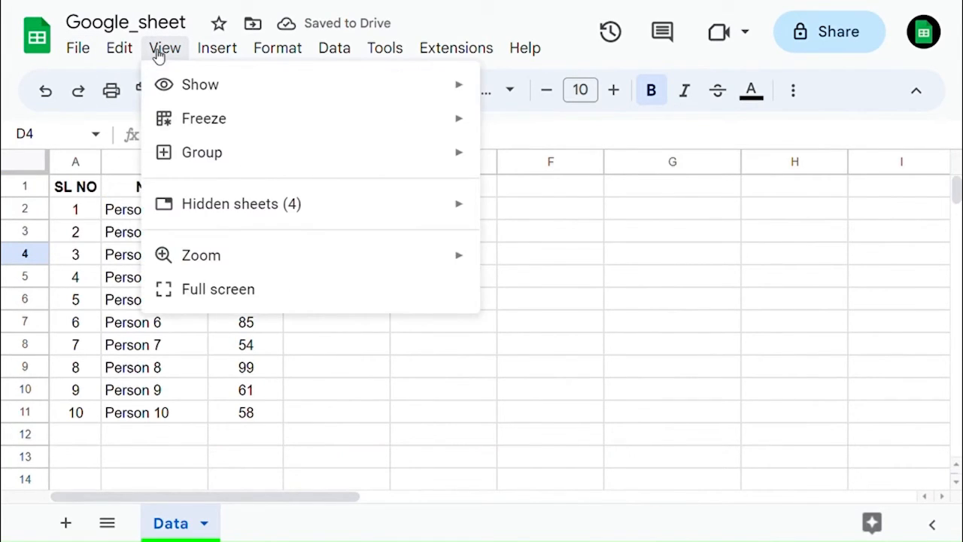
left_click(204, 117)
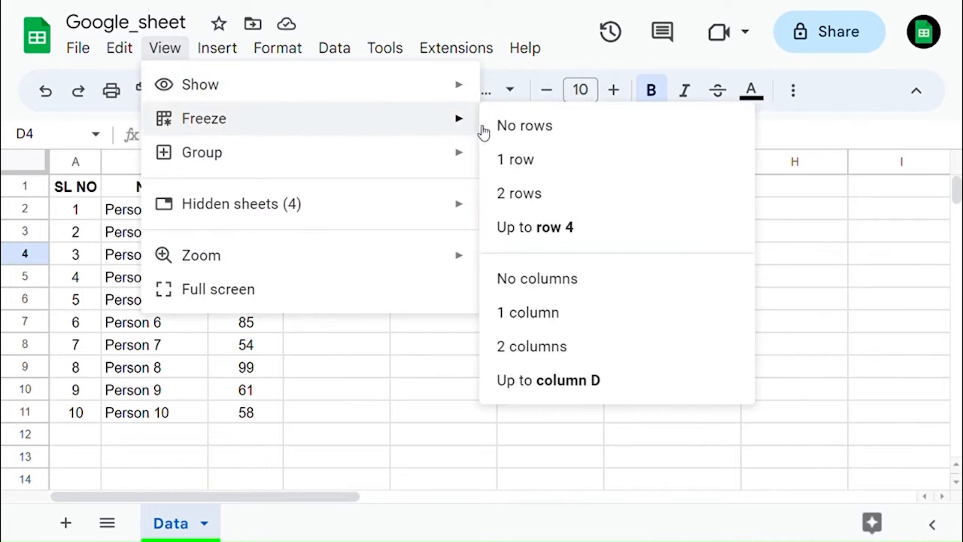
mouse_move(520, 192)
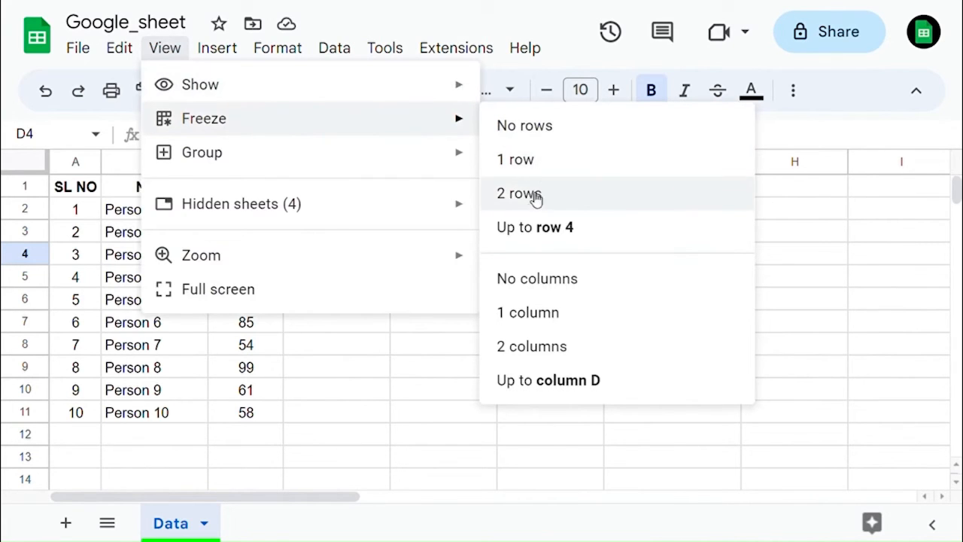
mouse_move(518, 160)
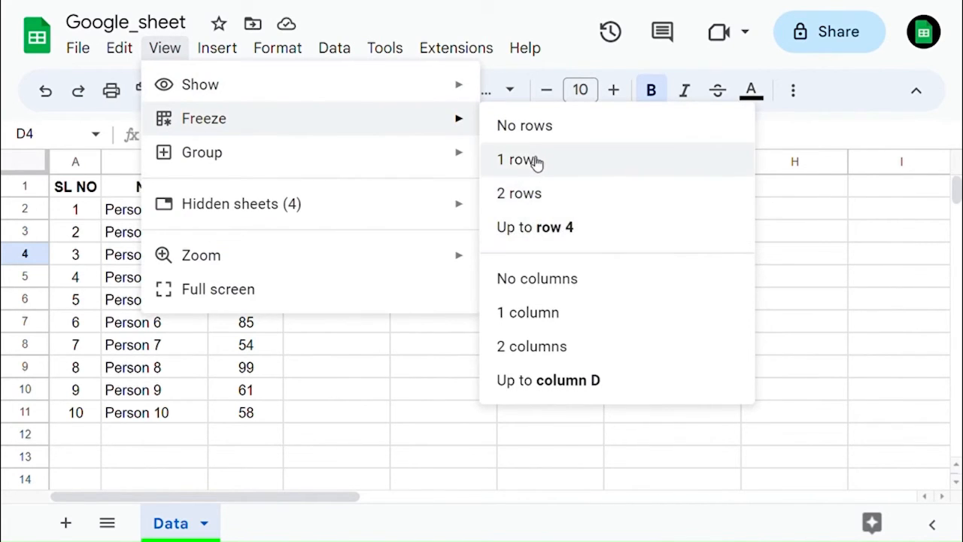
left_click(516, 160)
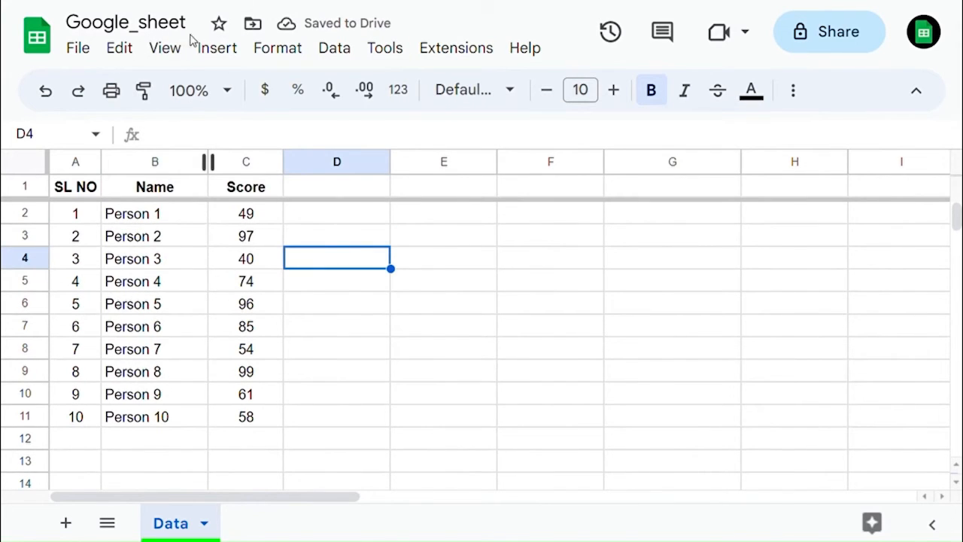
left_click(164, 46)
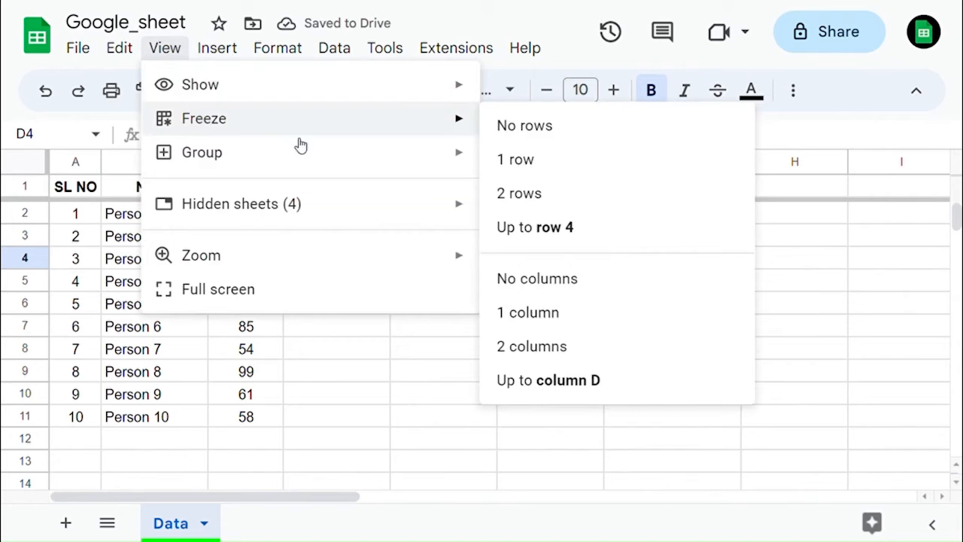
mouse_move(527, 312)
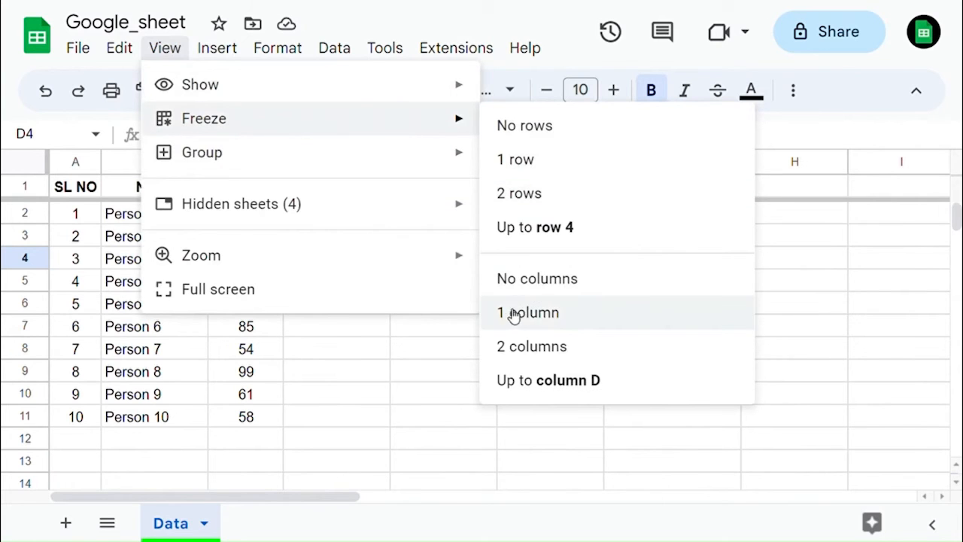
left_click(527, 312)
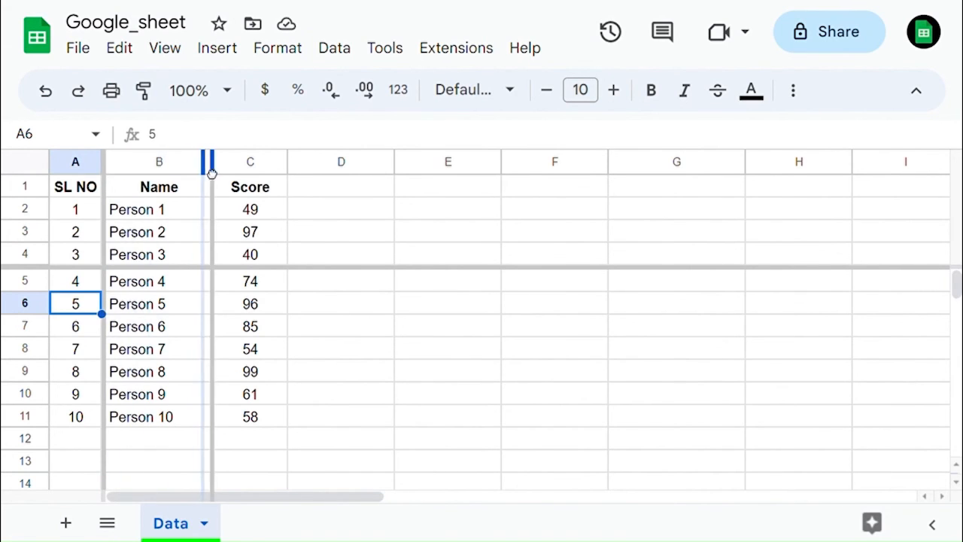
- Drag the vertical freeze bar right of column B so SL NO and Name stay frozen
left_click_drag(209, 162, 153, 162)
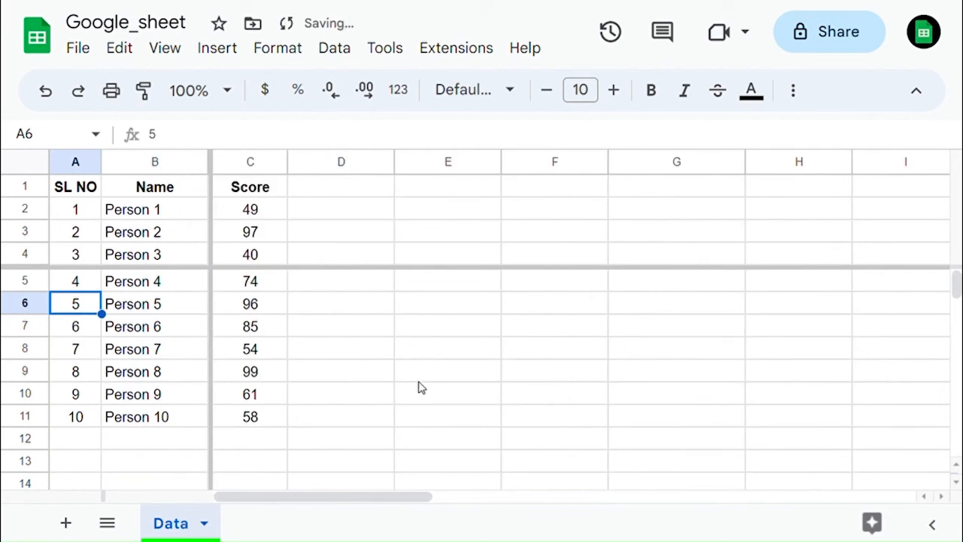